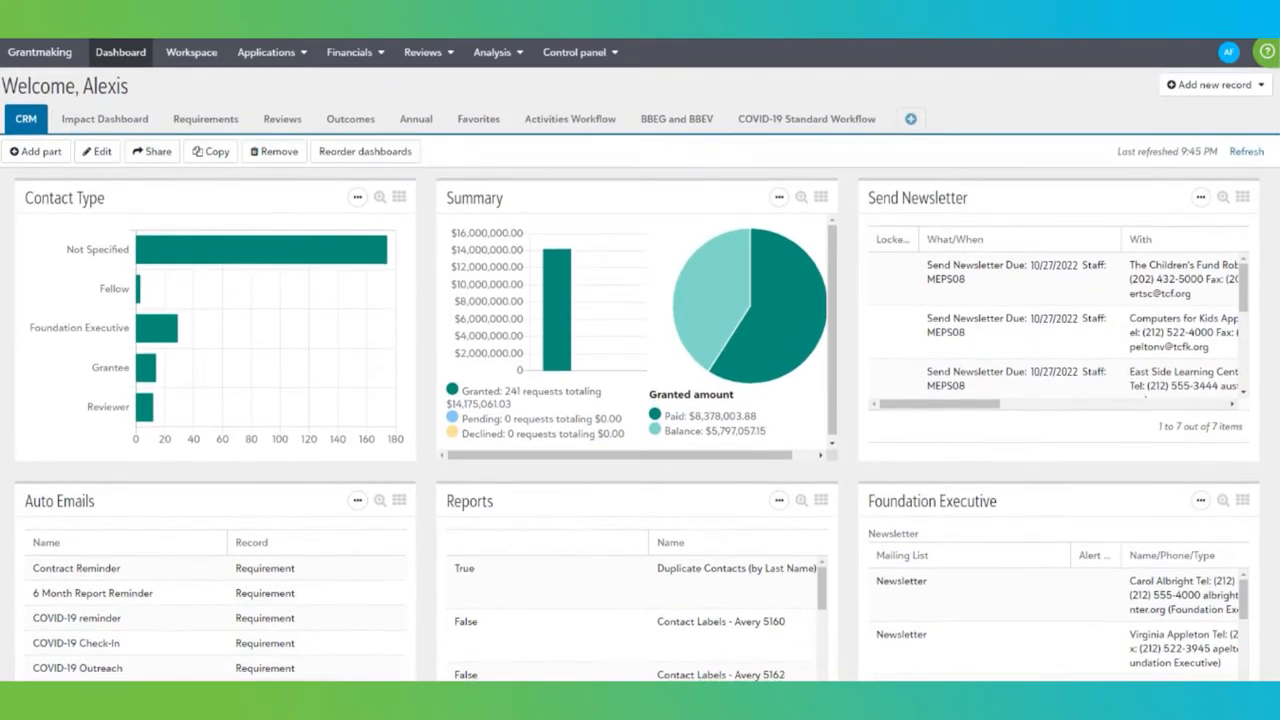
Browse the requirements and activities dashboard and the neighbouring dashboard tab.
scroll("down", 3)
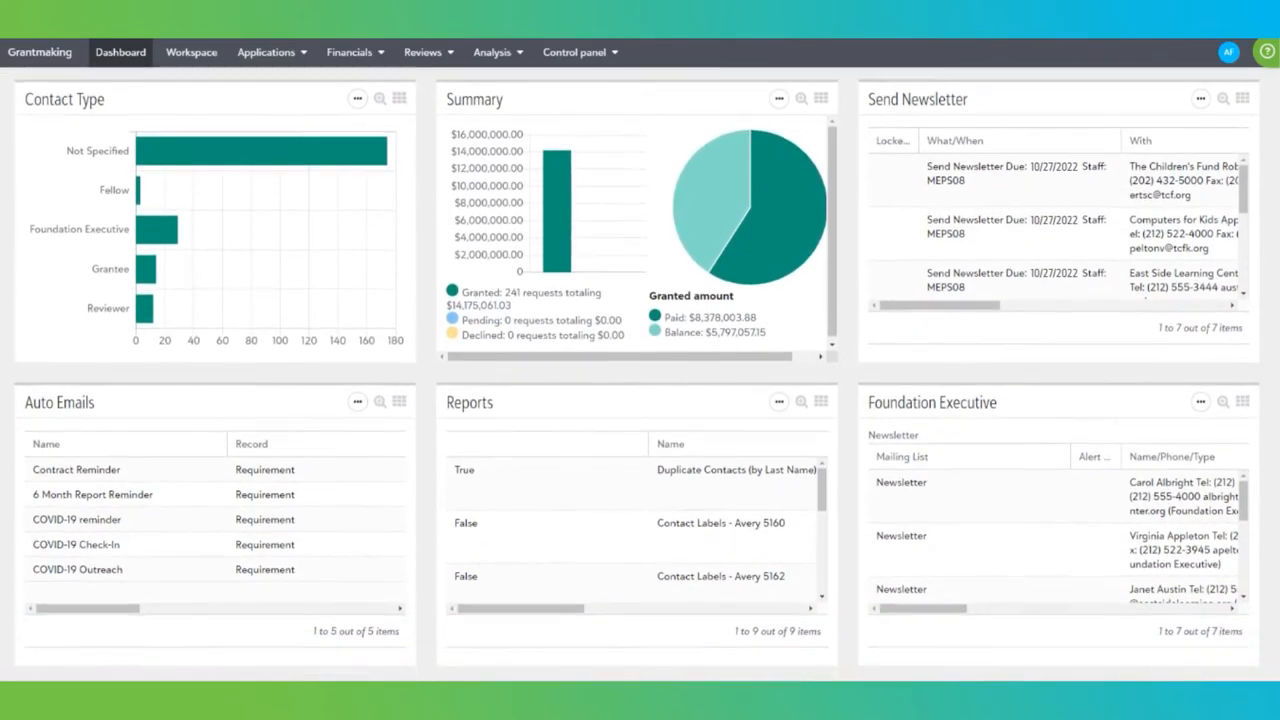
scroll("down", 3)
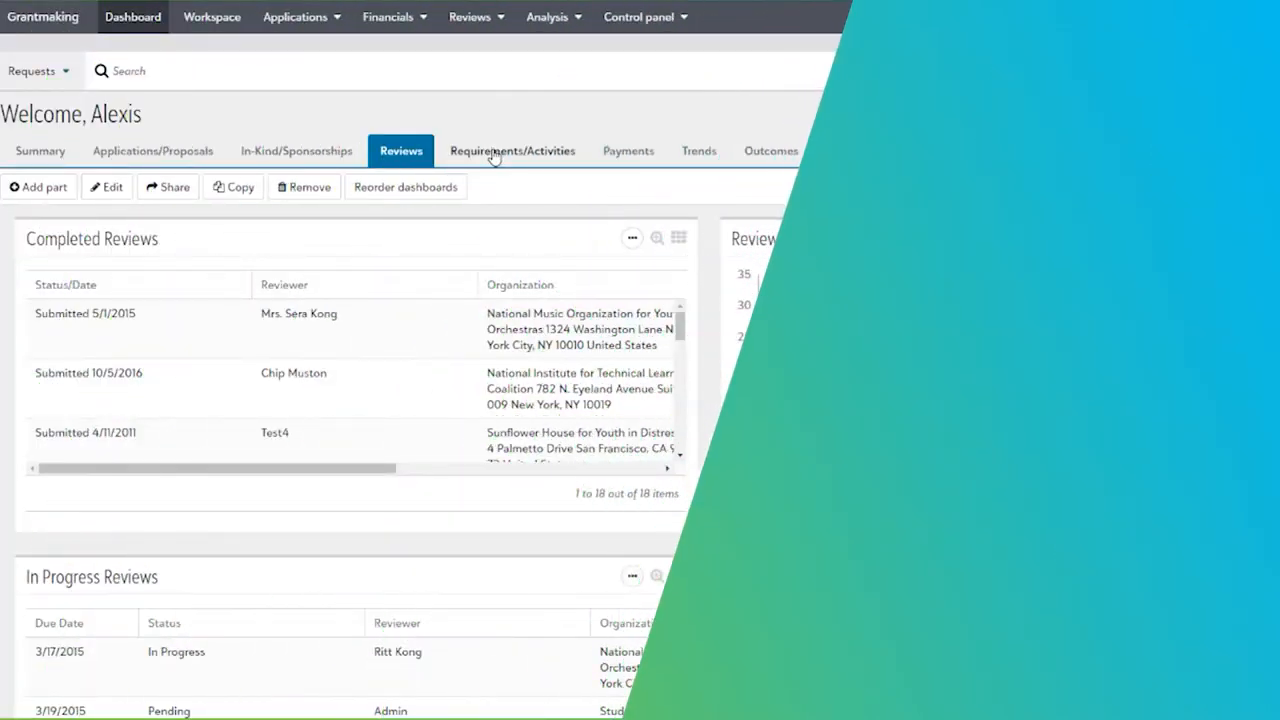
left_click(512, 151)
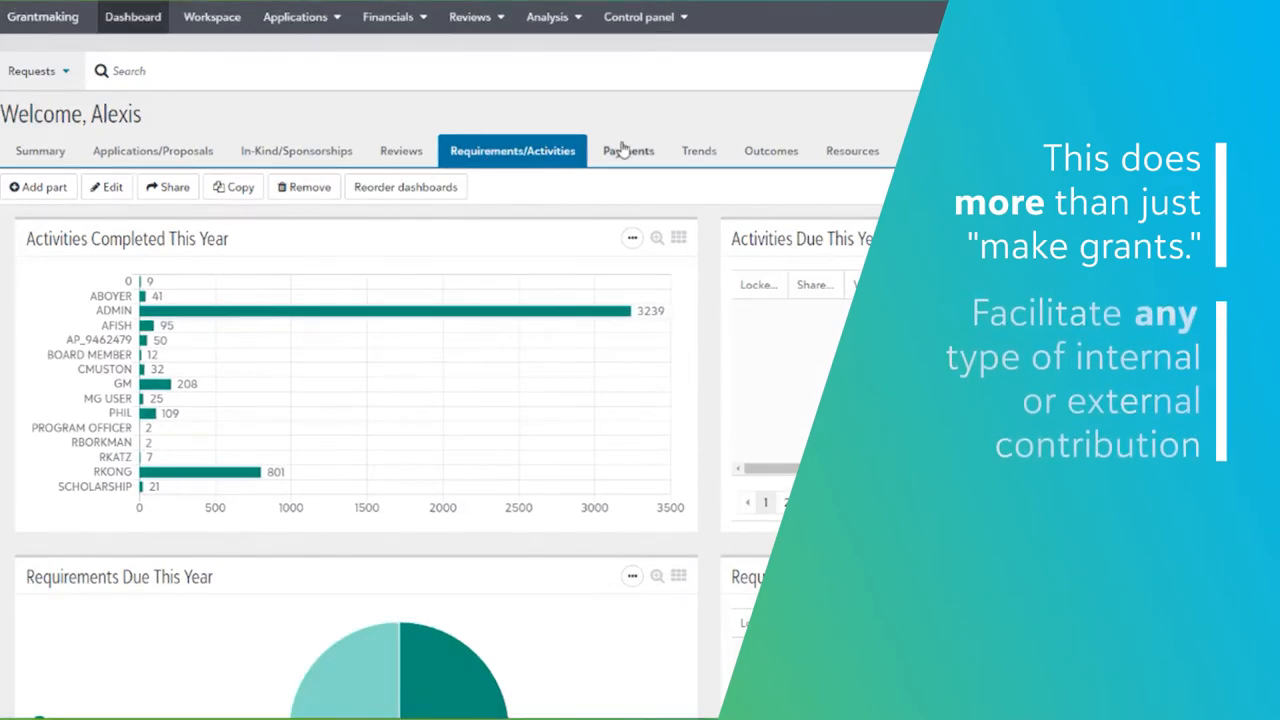
left_click(628, 151)
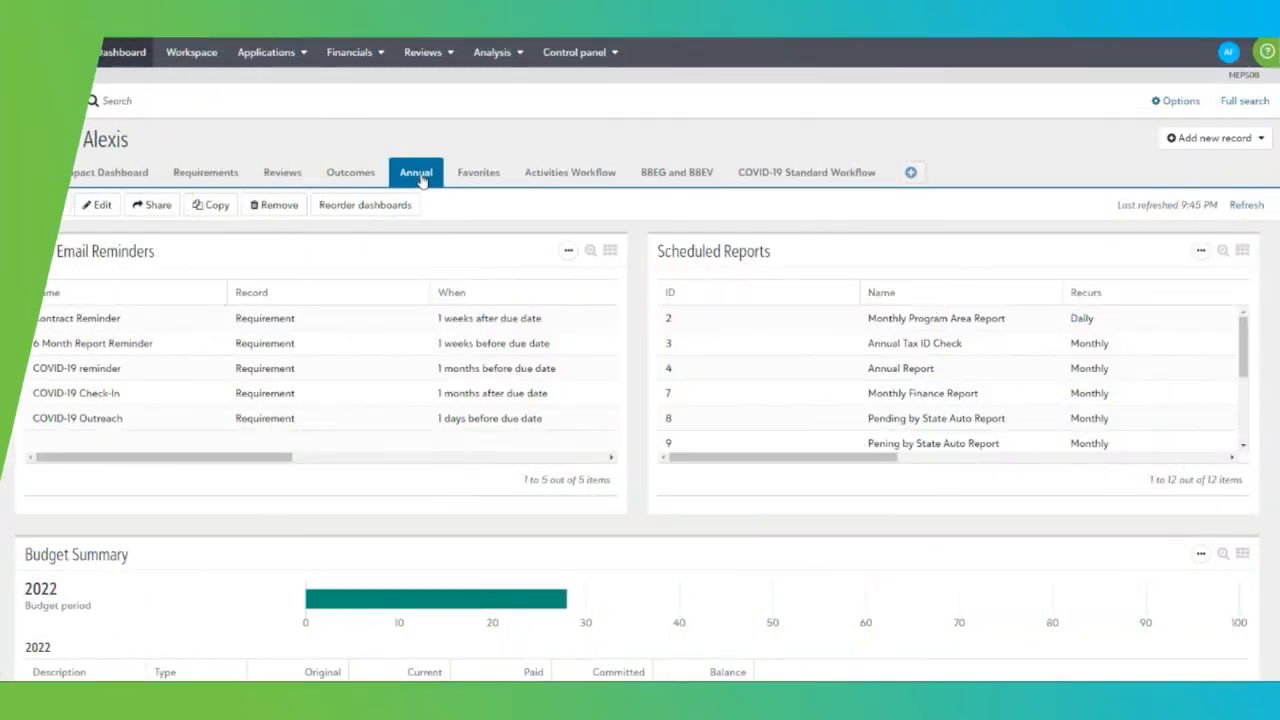
Review the Favorites dashboard contents and return to the first dashboard tab.
left_click(478, 172)
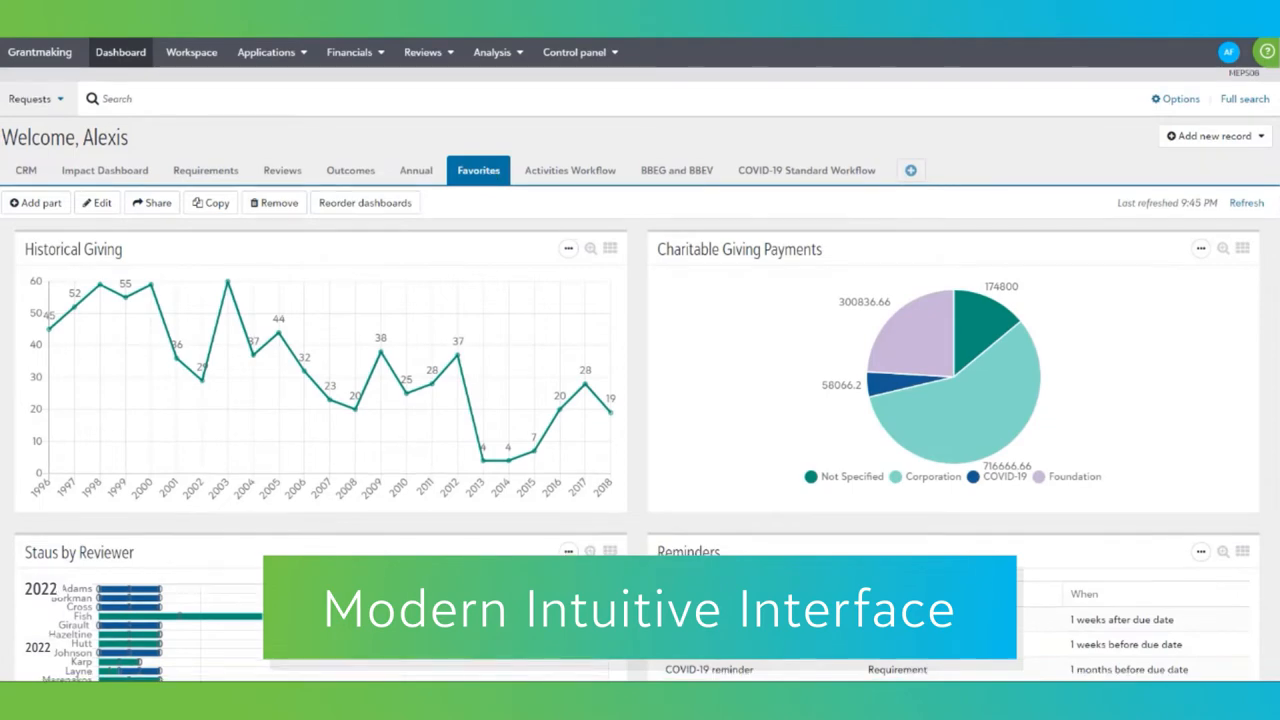
scroll("down", 3)
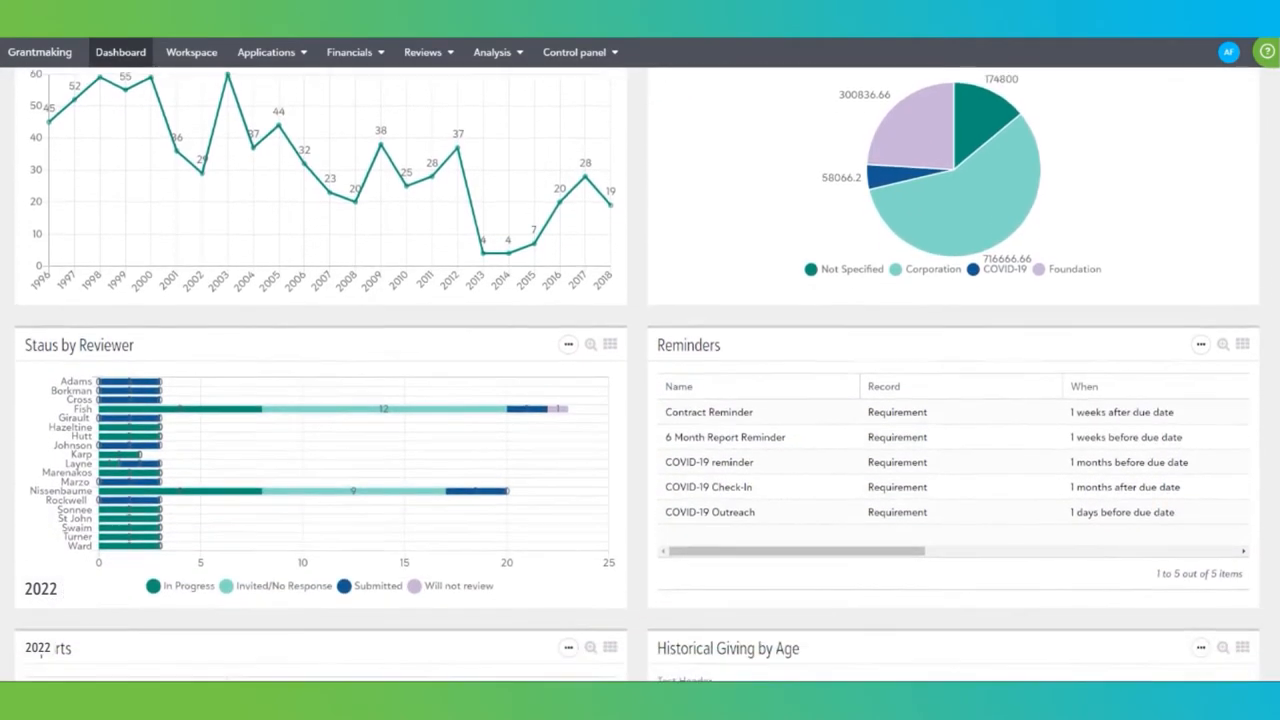
scroll("down", 3)
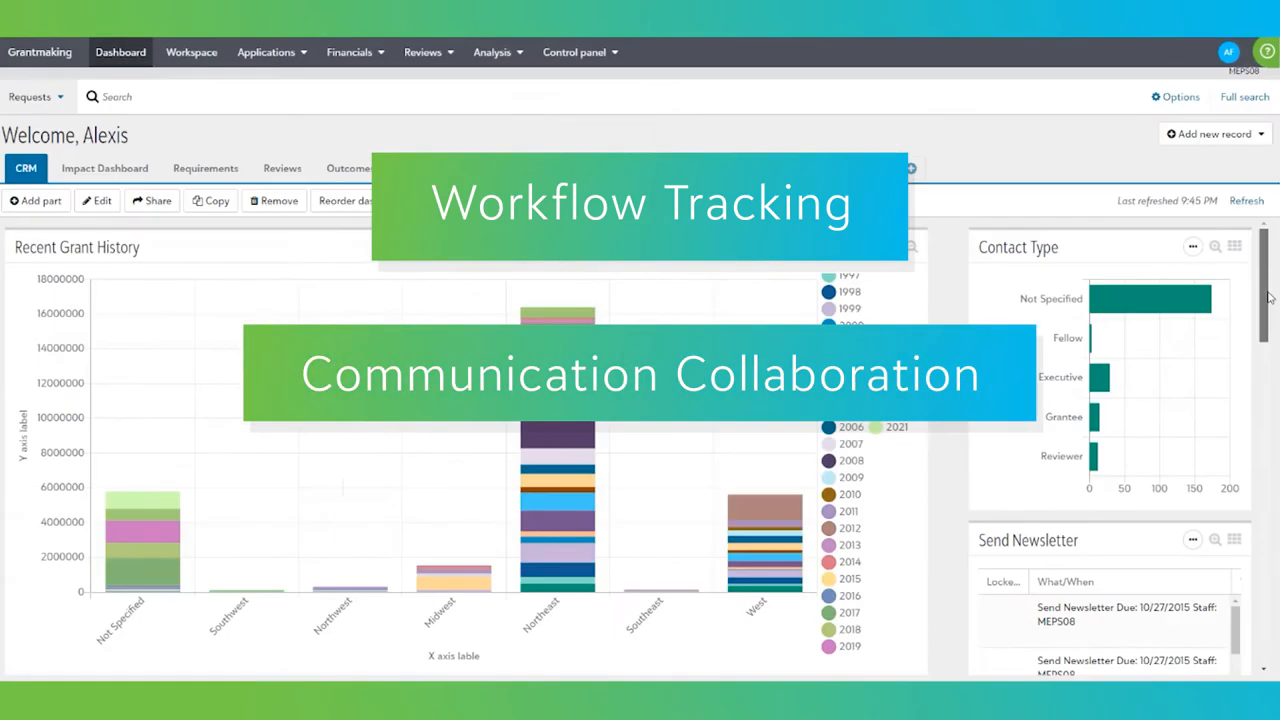
left_click(138, 172)
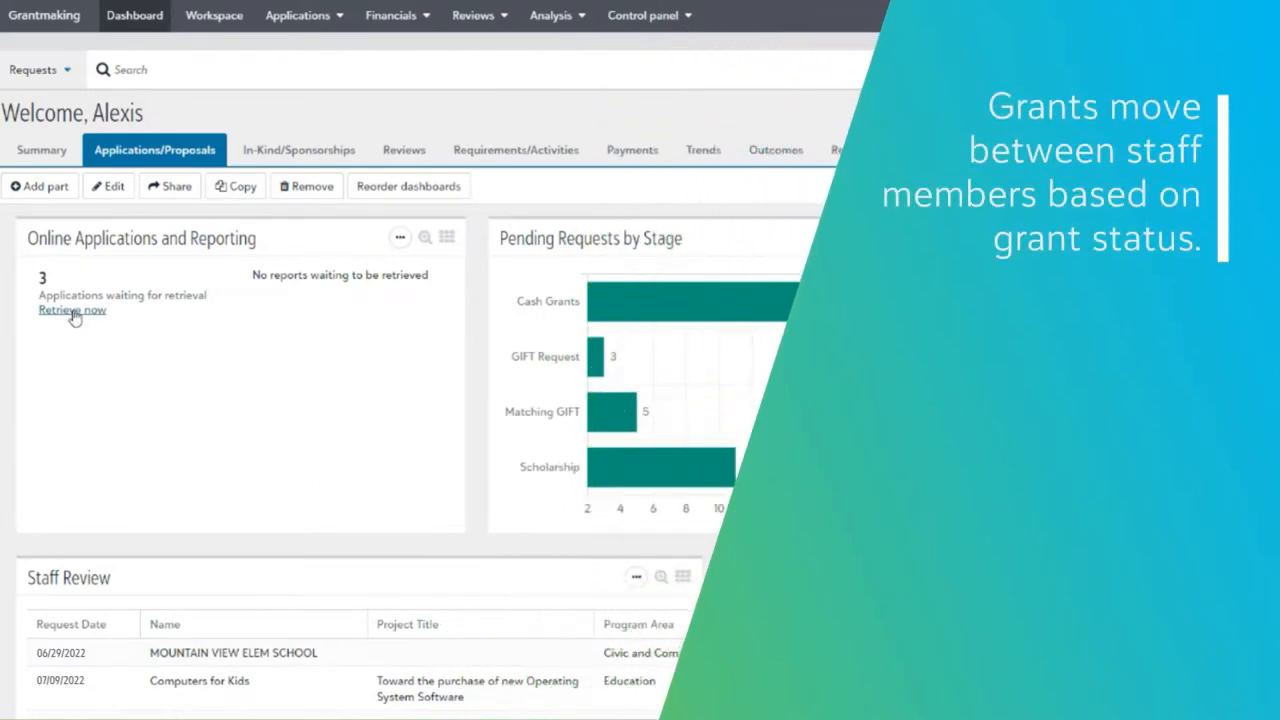
mouse_move(268, 160)
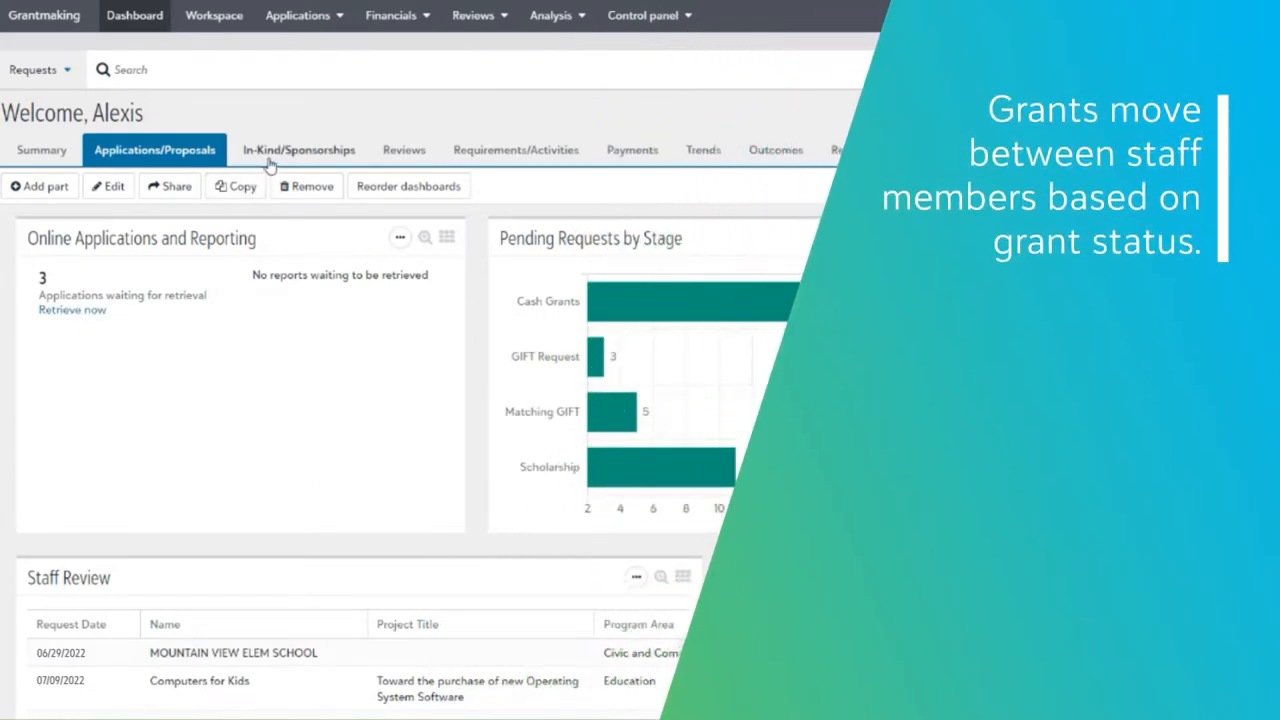
Show the in-kind/sponsorship requests, the reviews dashboard, then the payments dashboard.
left_click(298, 149)
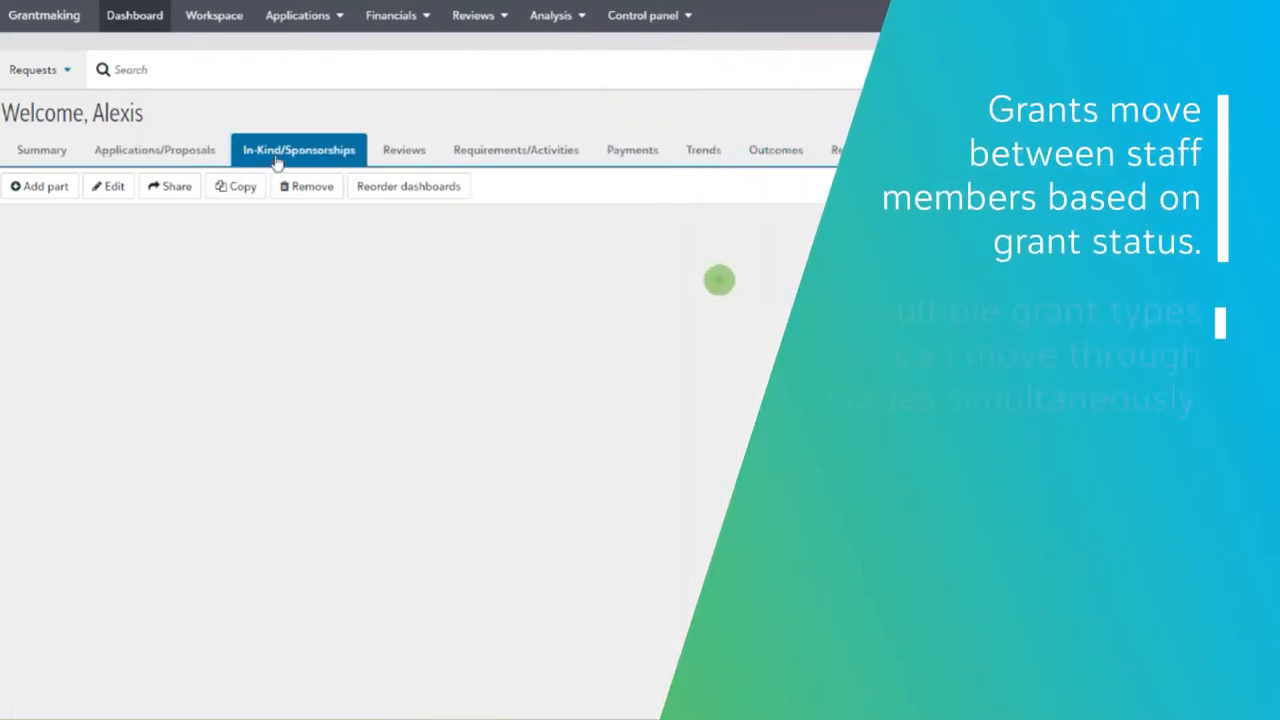
left_click(299, 149)
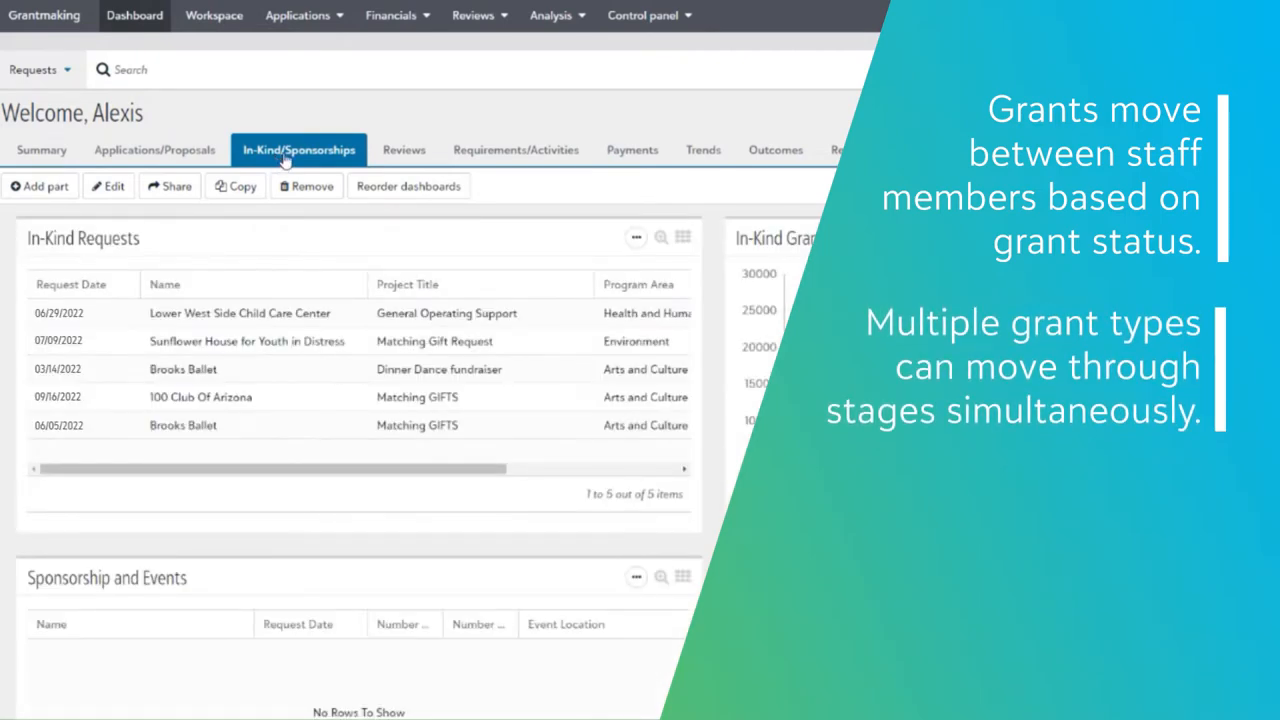
left_click(404, 149)
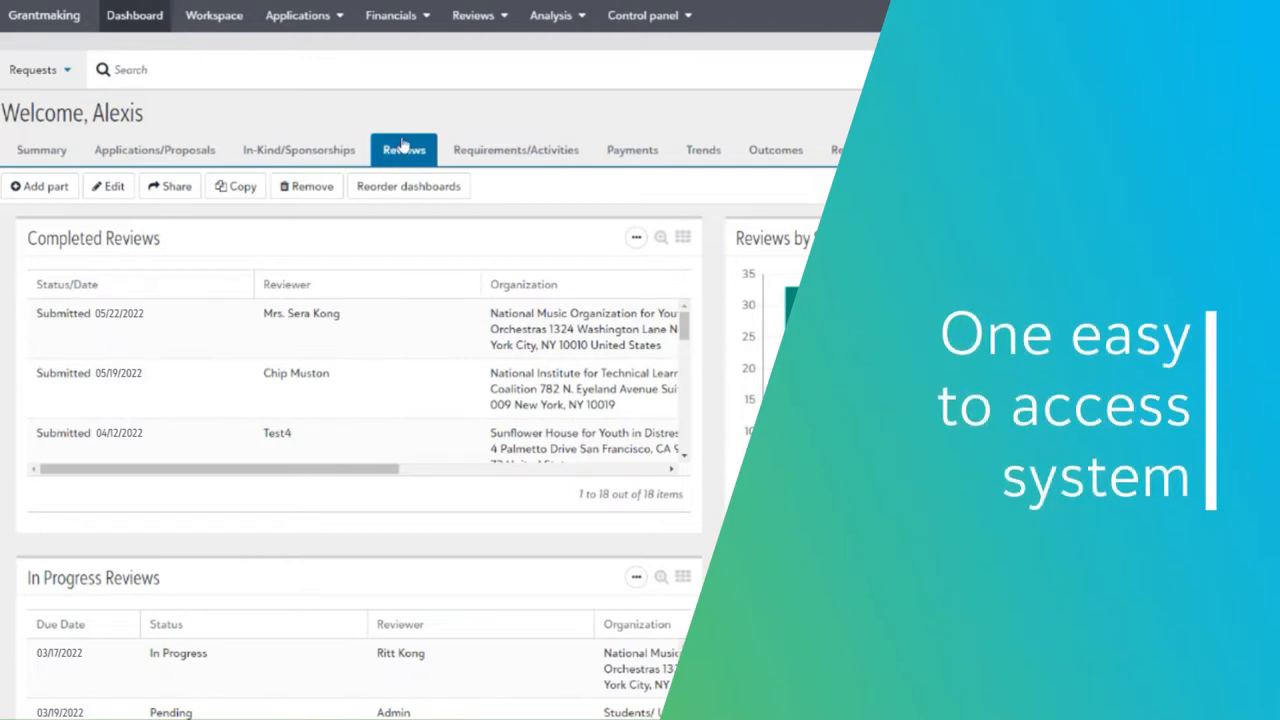
left_click(565, 172)
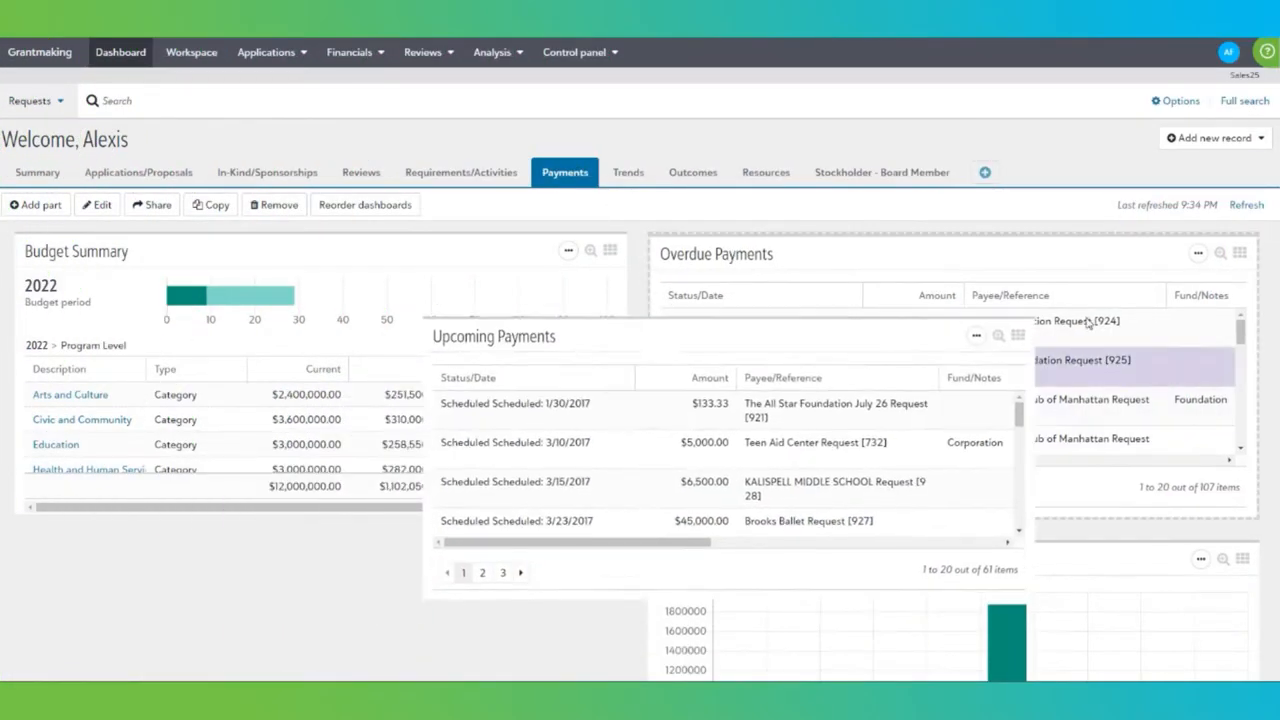
Show the summary dashboard of grants by program area and open the requests list.
left_click(37, 172)
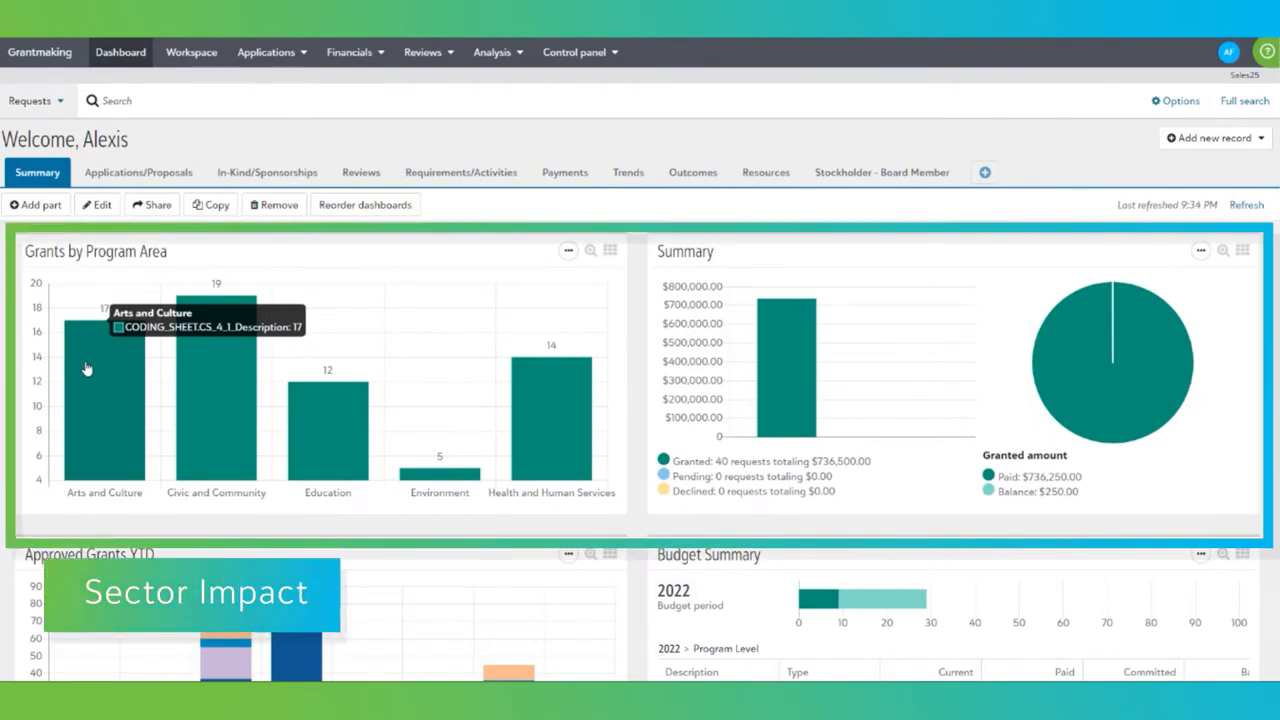
left_click(104, 400)
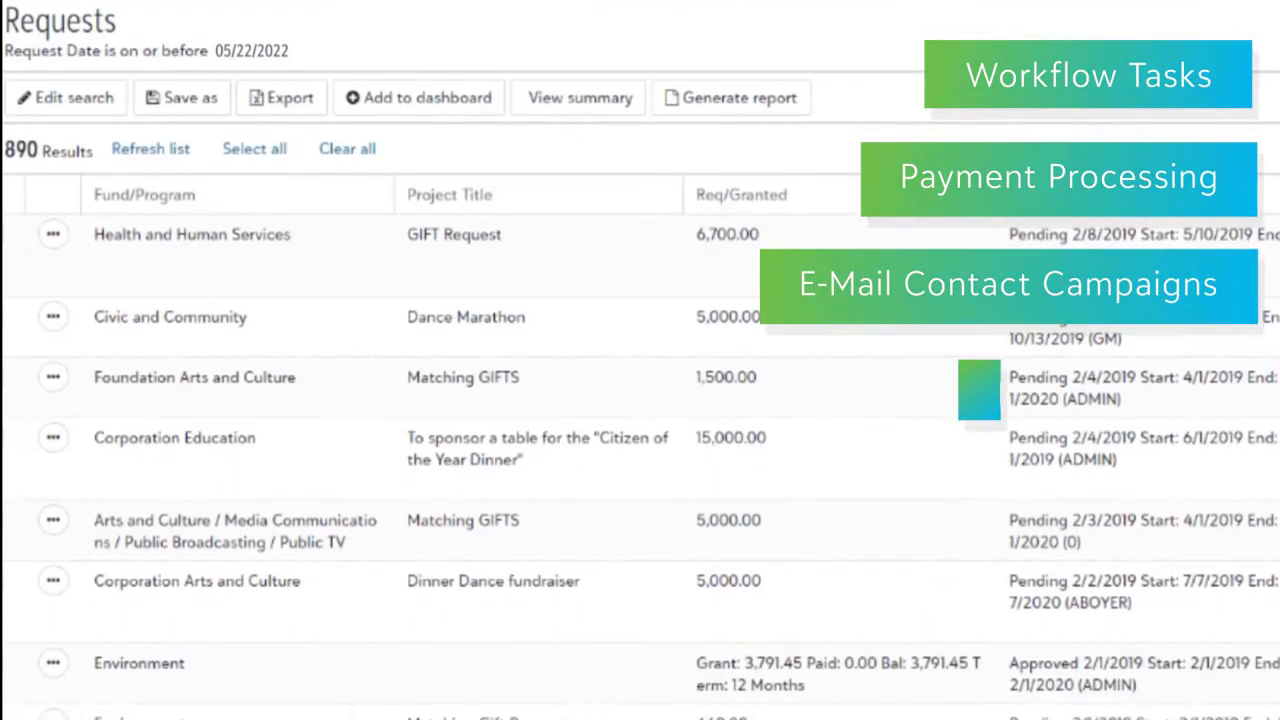
Browse the requests results list and open the United Federation Inc. request.
scroll("down", 3)
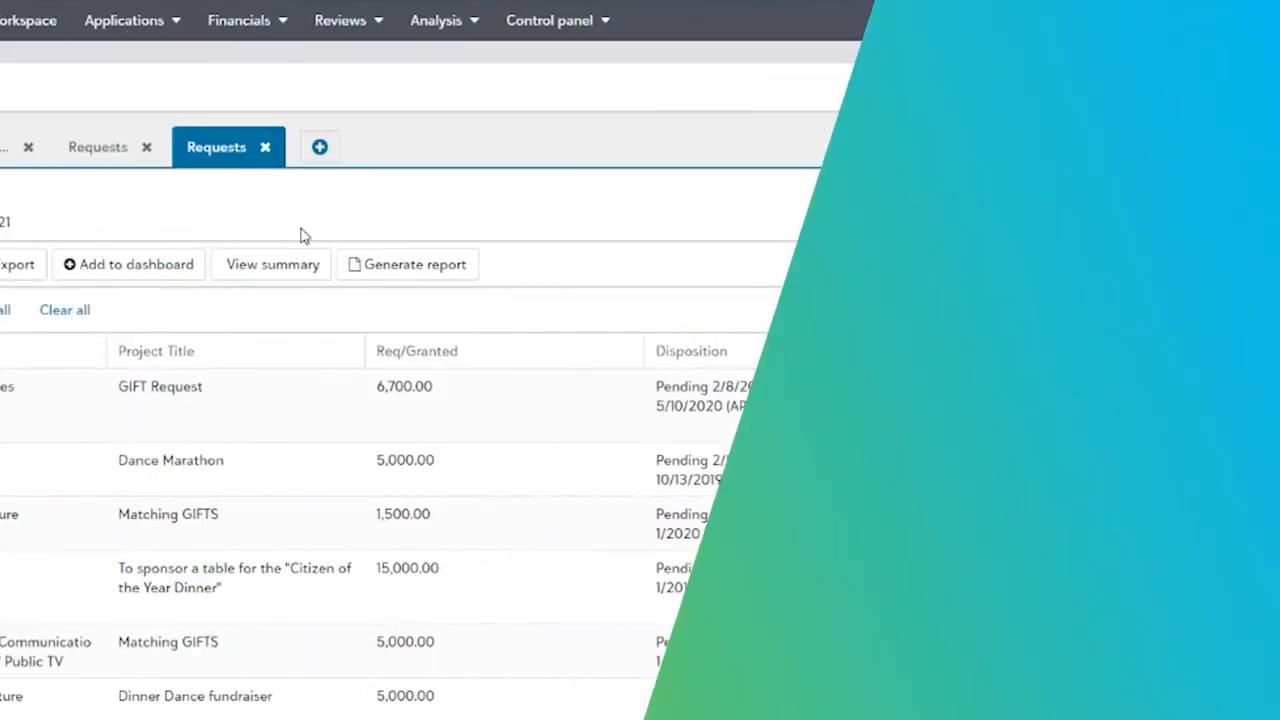
left_click(271, 264)
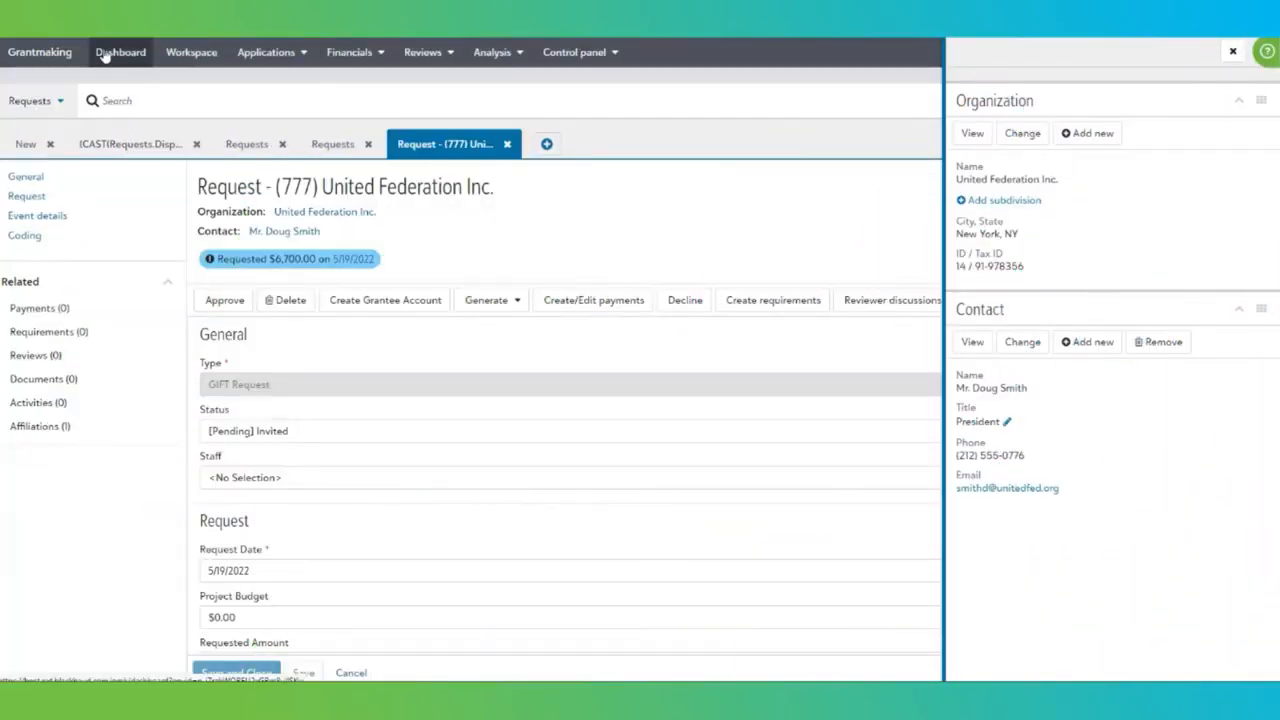
Leave the United Federation Inc. request view for the applicant eligibility quiz page.
left_click(120, 52)
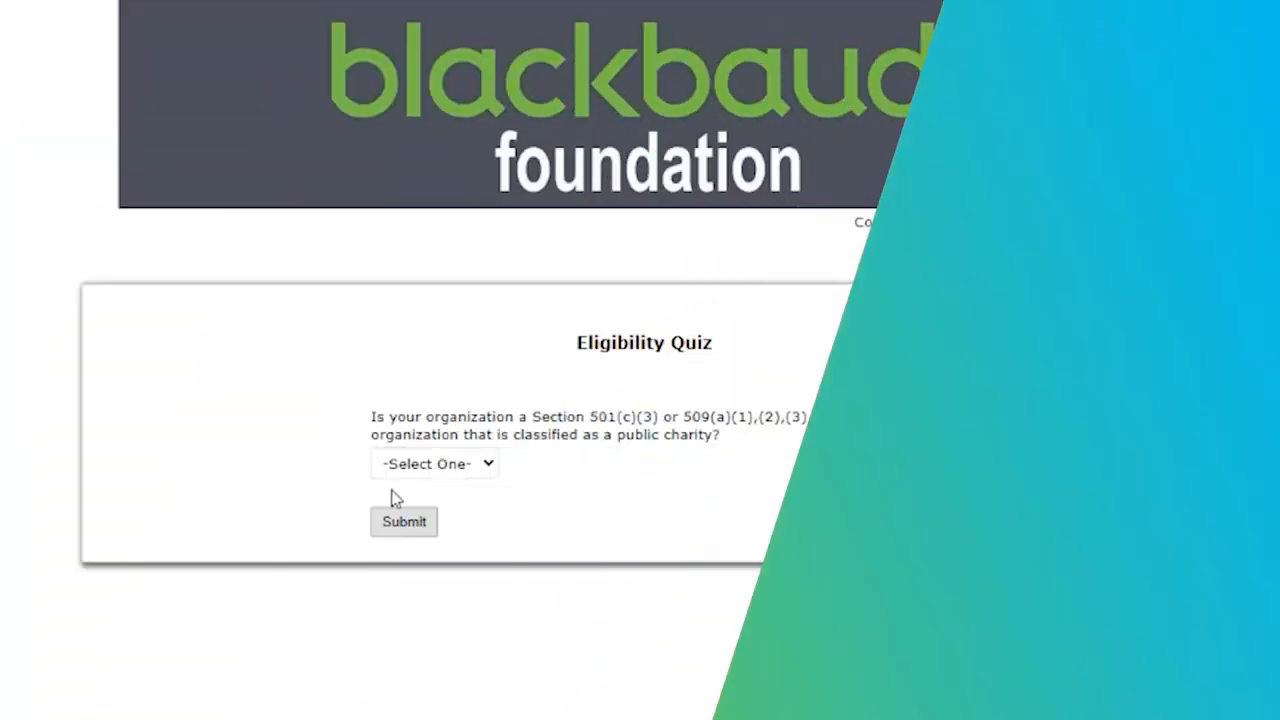
Answer Yes to the public charity question, submit the quiz and review the Contact Information form.
left_click(433, 463)
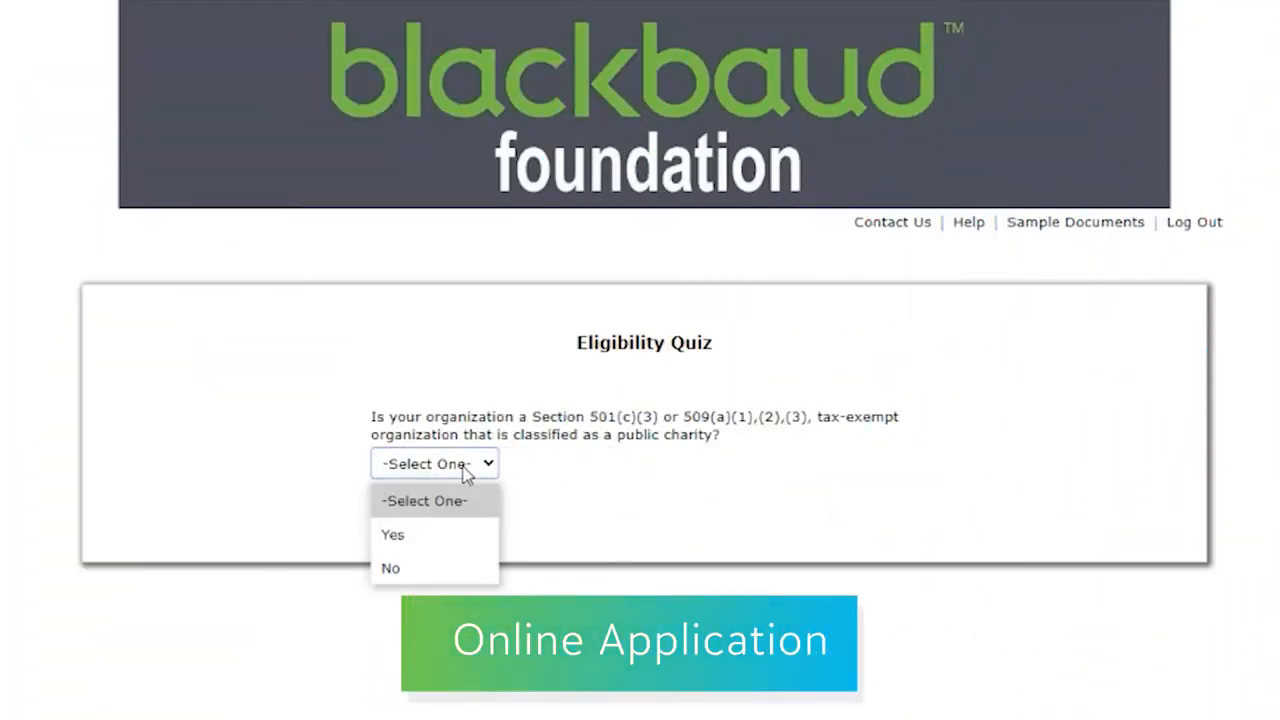
left_click(392, 534)
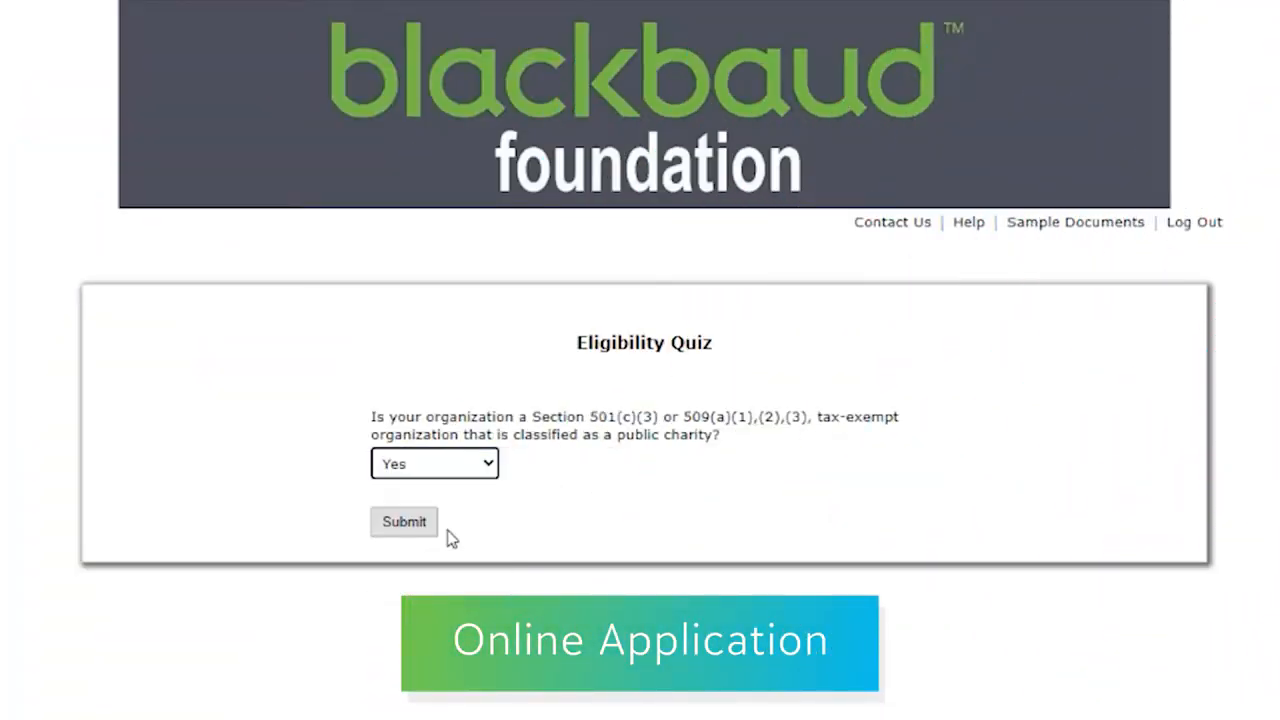
left_click(404, 521)
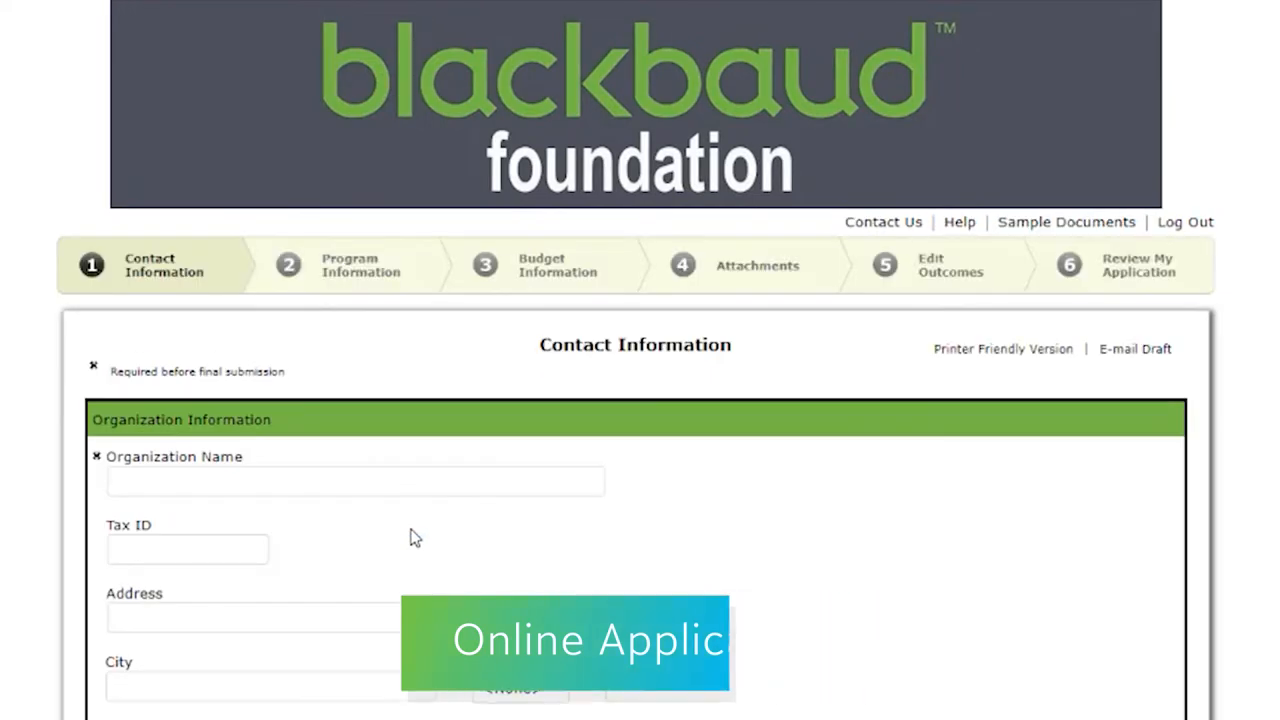
scroll("down", 3)
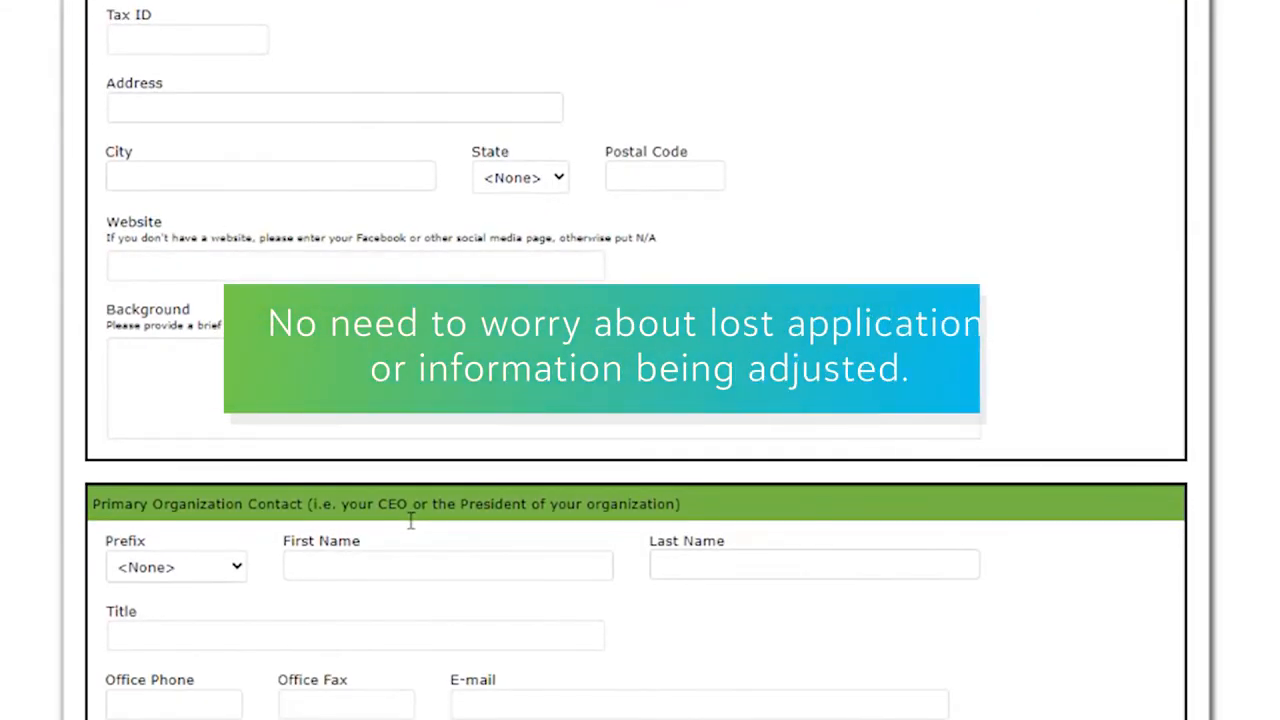
scroll("down", 3)
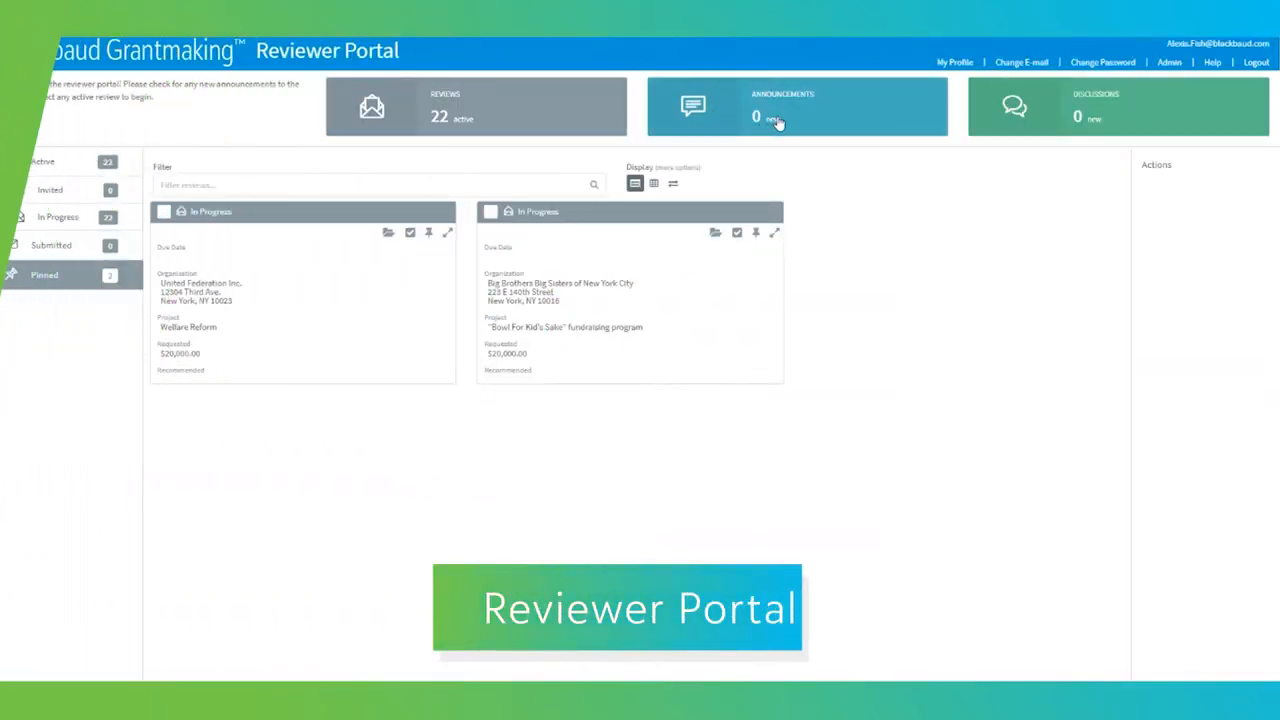
Open the 100 Club Of Arizona review from the Reviewer Portal home.
left_click(800, 107)
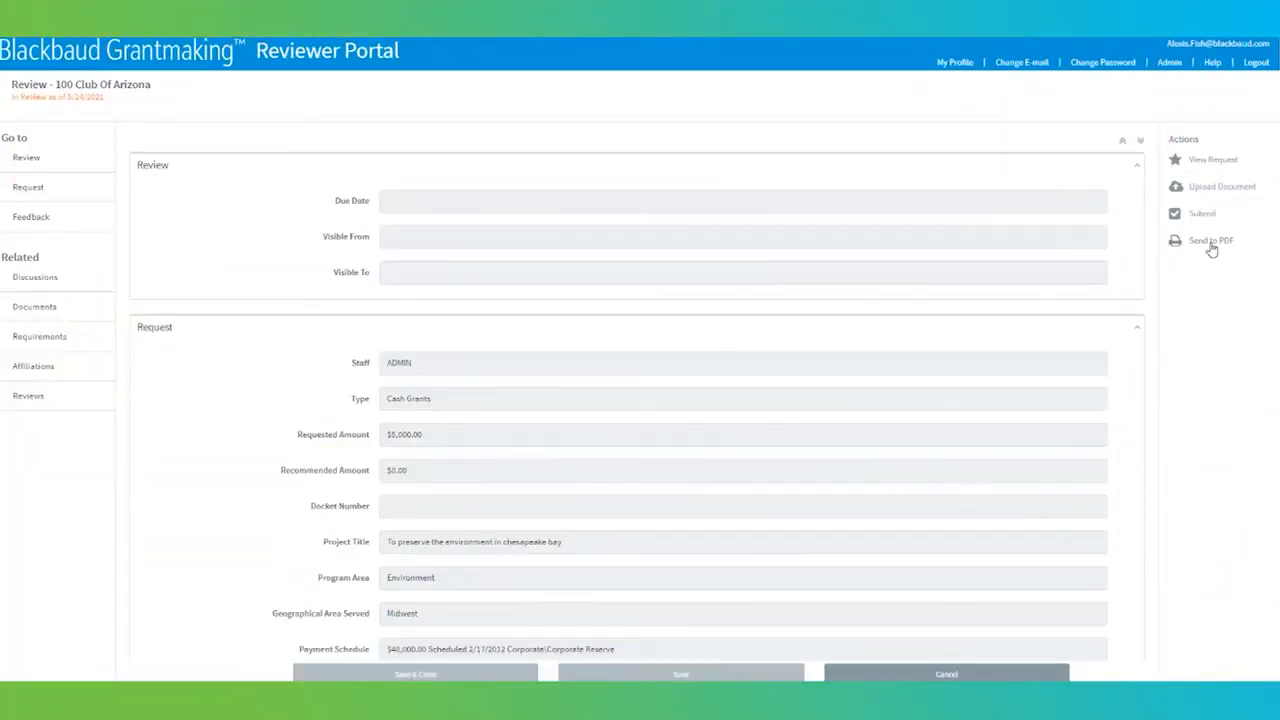
mouse_move(1215, 225)
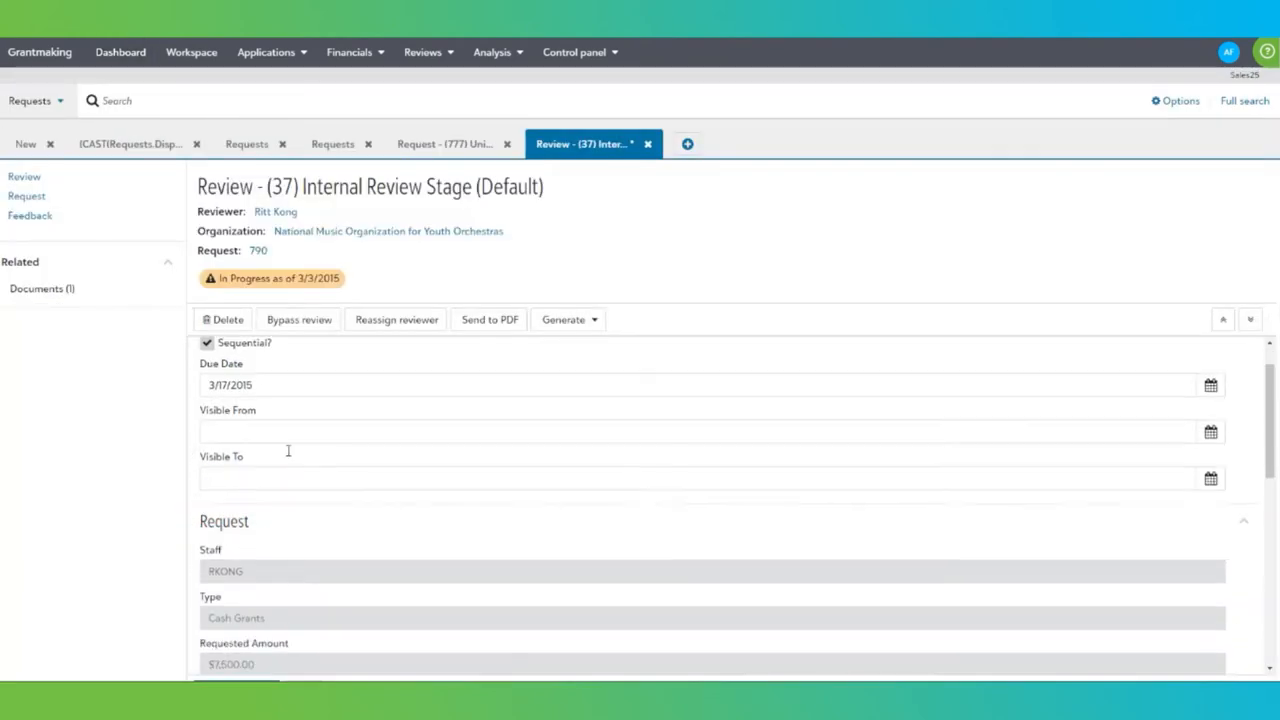
Read the Feedback response notes on the internal review, then return to the CRM dashboard.
scroll("down", 3)
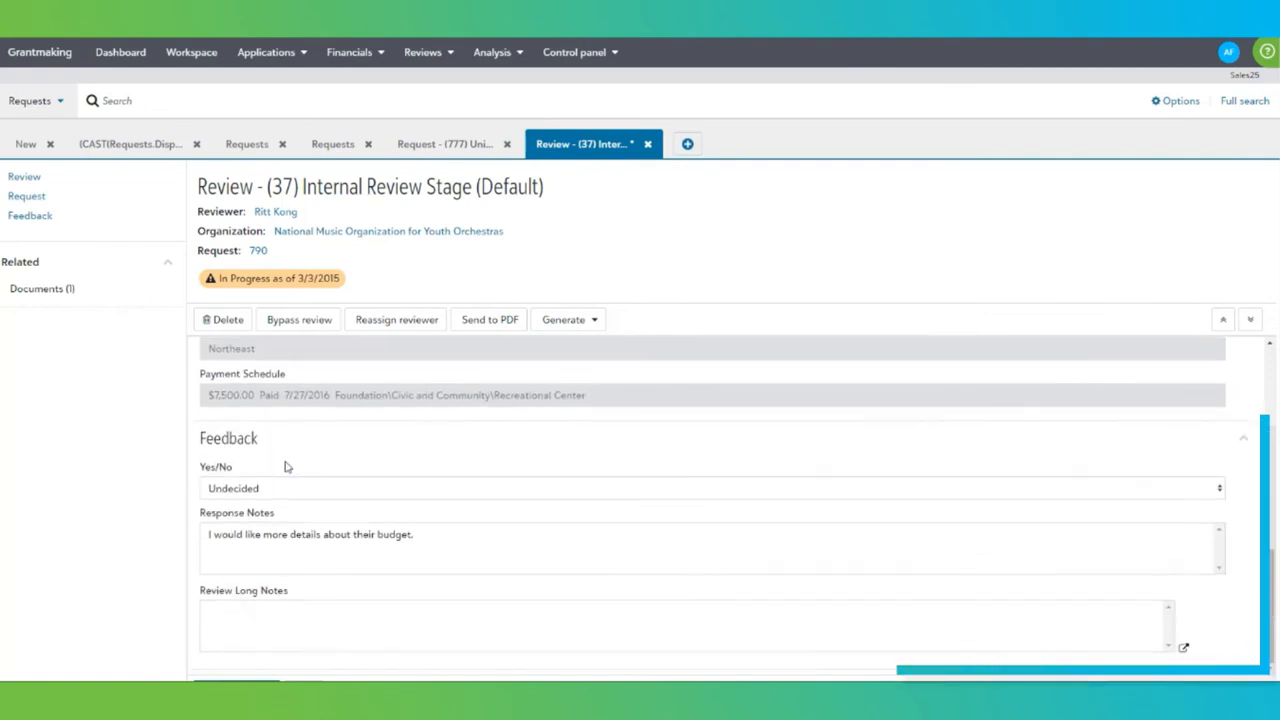
scroll("down", 3)
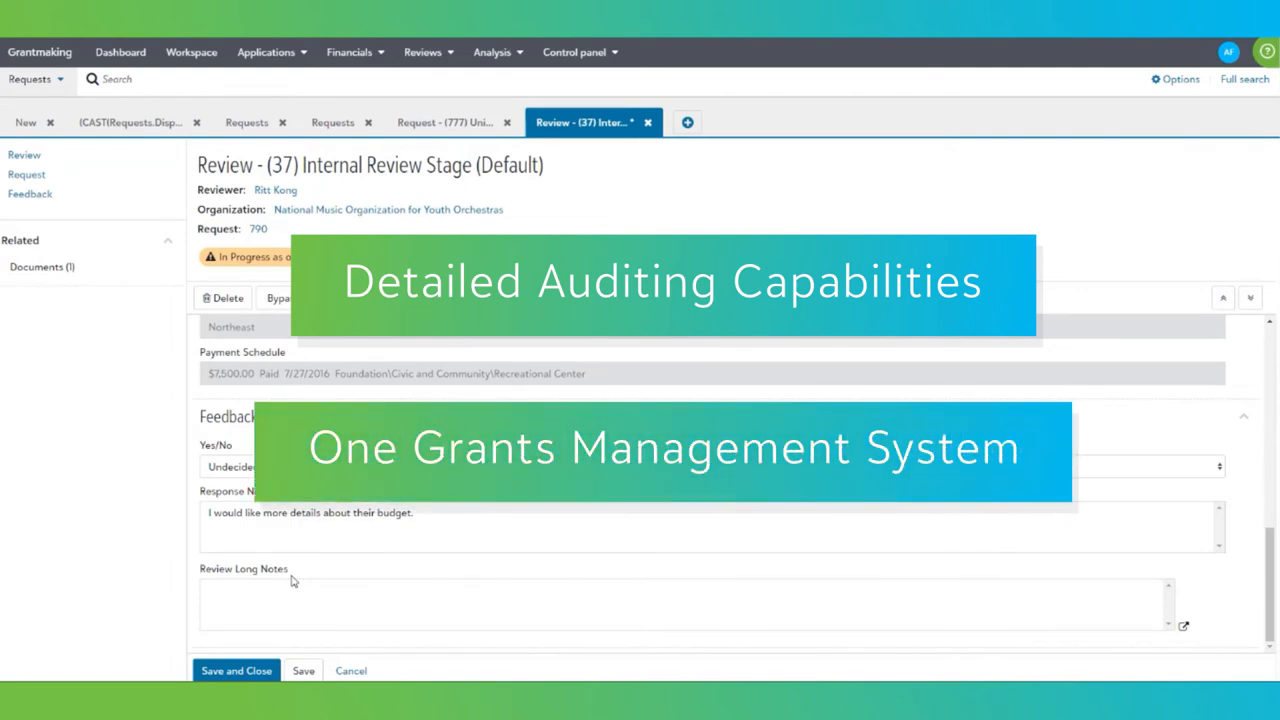
left_click(120, 52)
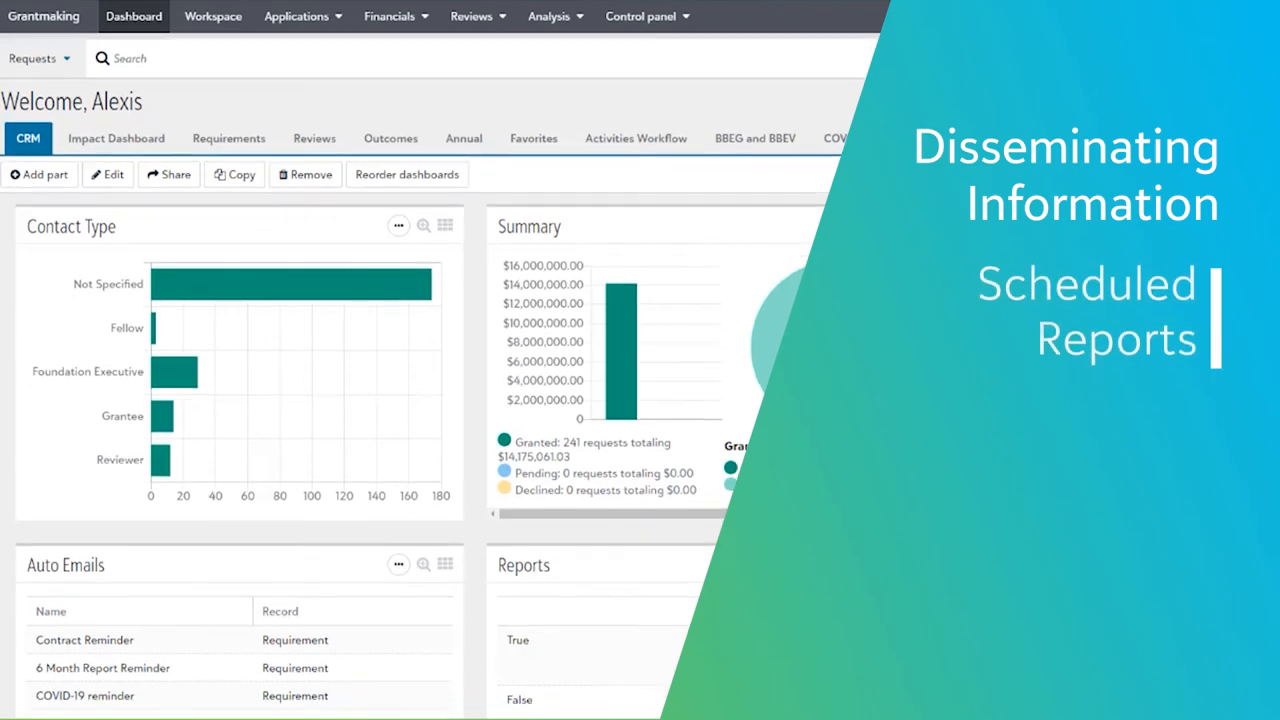
Scroll the CRM dashboard down to the Recent Grant History chart and mailing list panel.
scroll("down", 3)
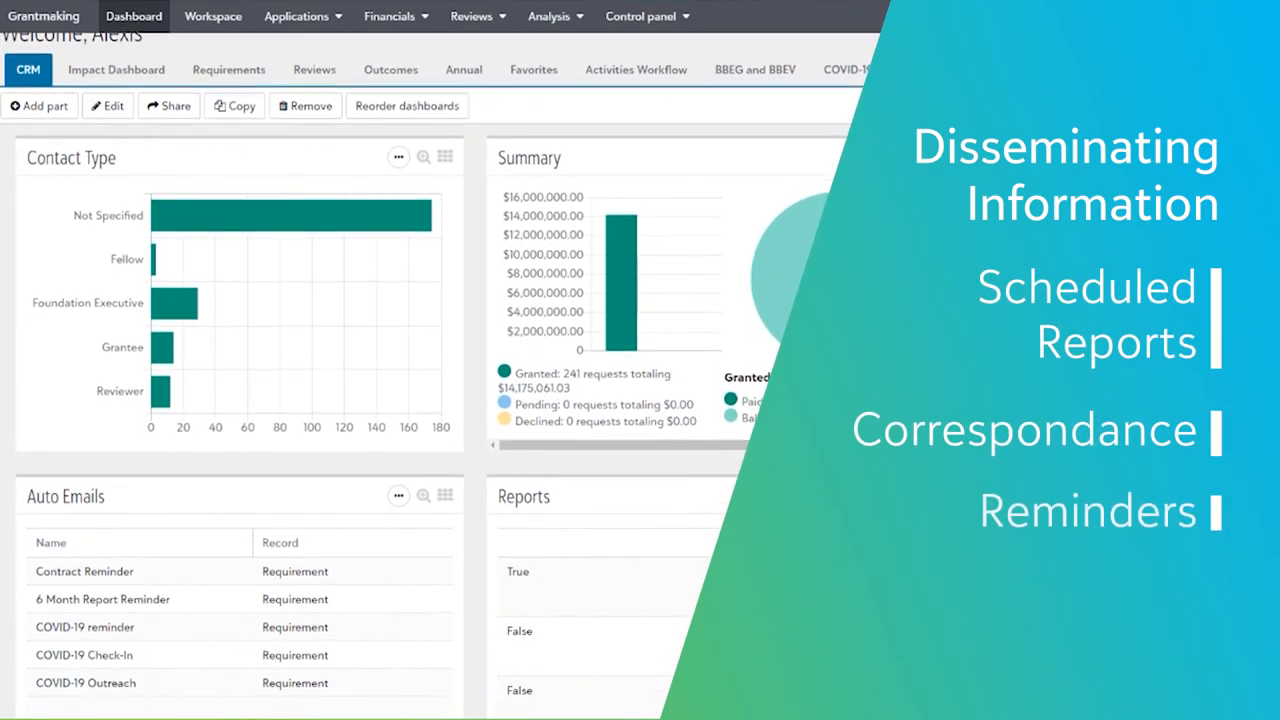
scroll("down", 3)
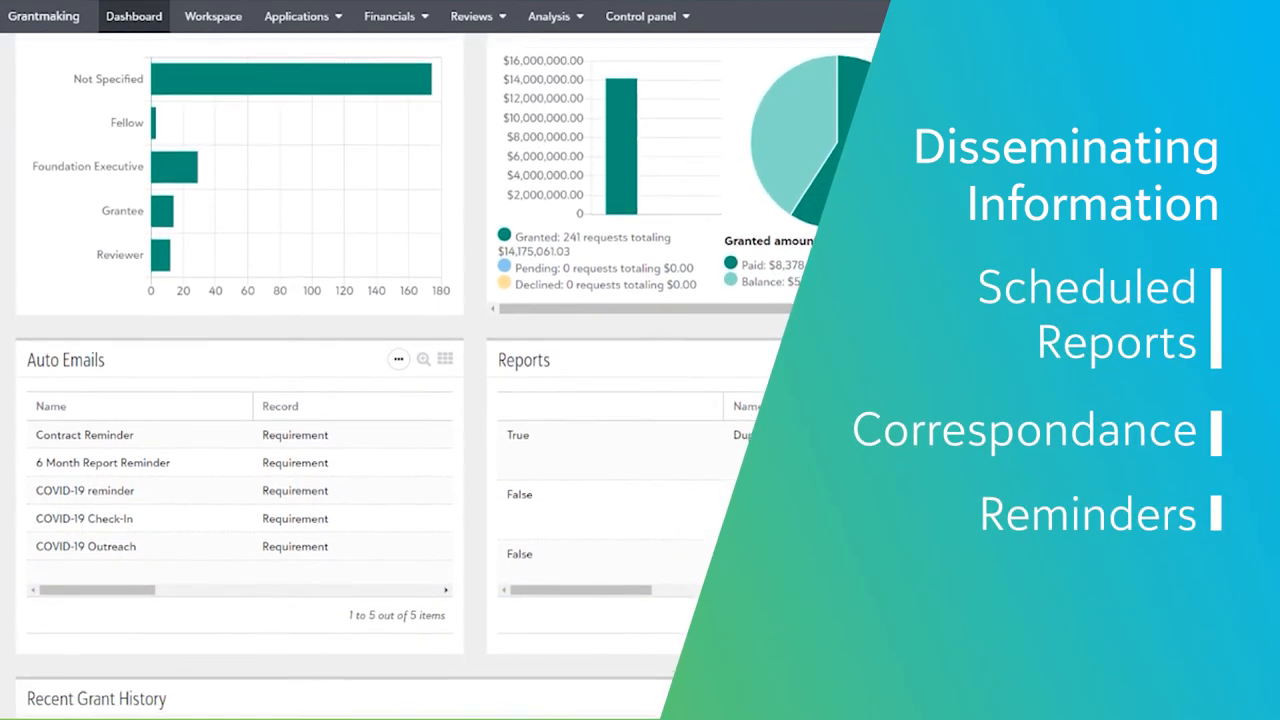
scroll("down", 3)
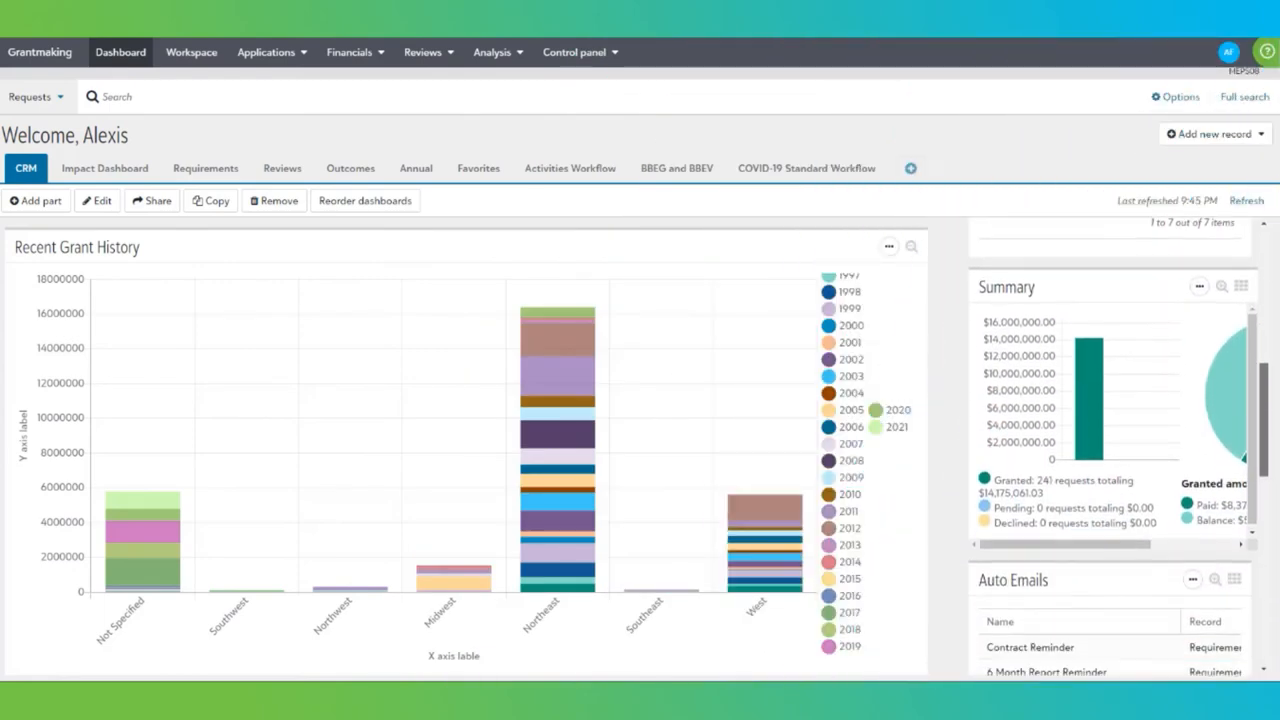
scroll("down", 3)
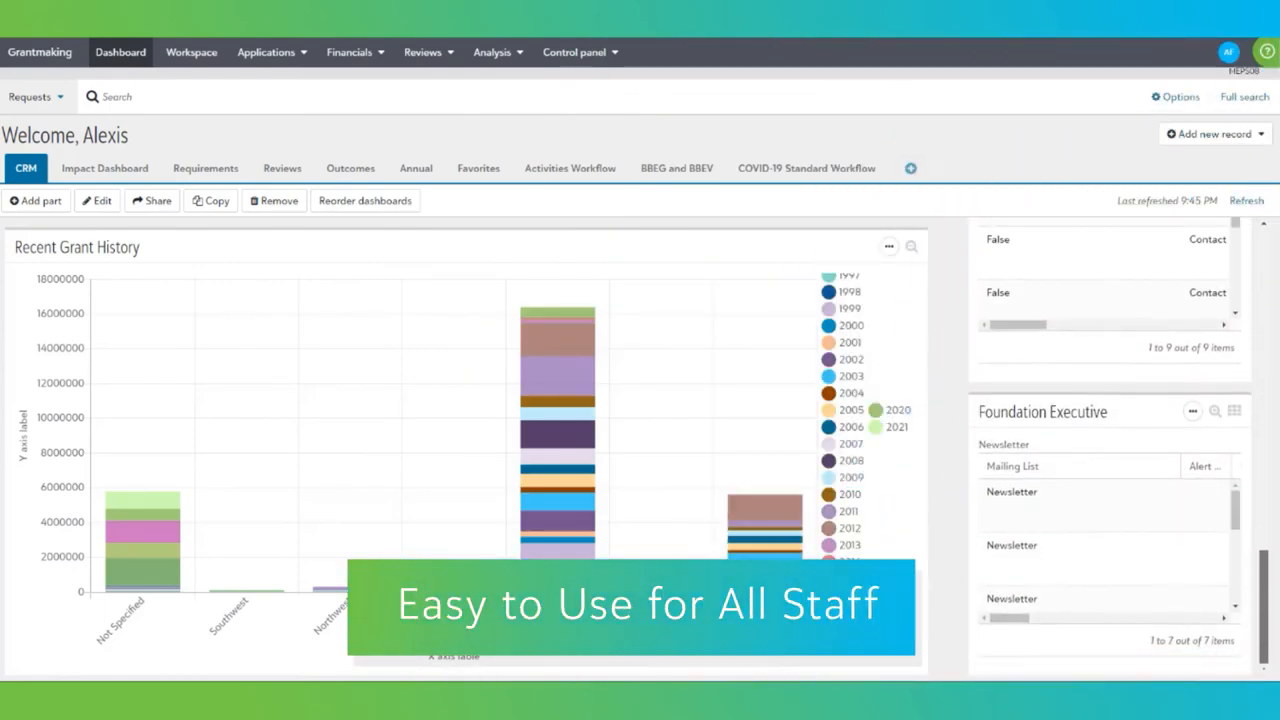
mouse_move(773, 404)
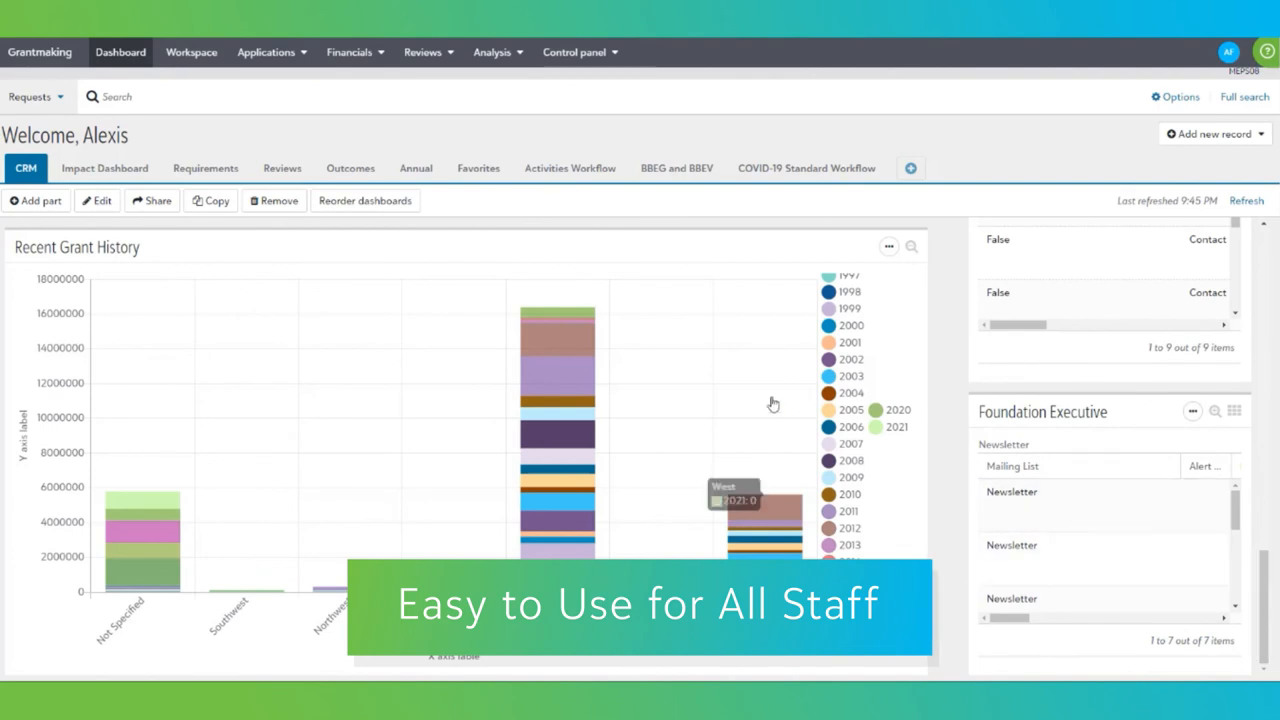